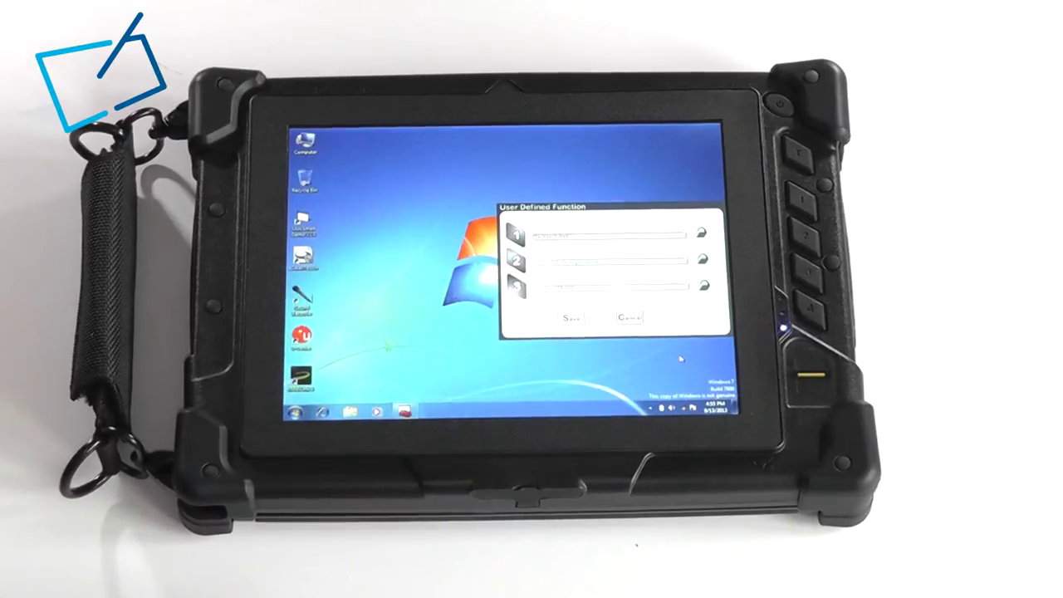
Step: Cancel the User Defined Function settings for buttons 1–3, discarding any changes
{"action": "left_click", "coordinate": [627, 316]}
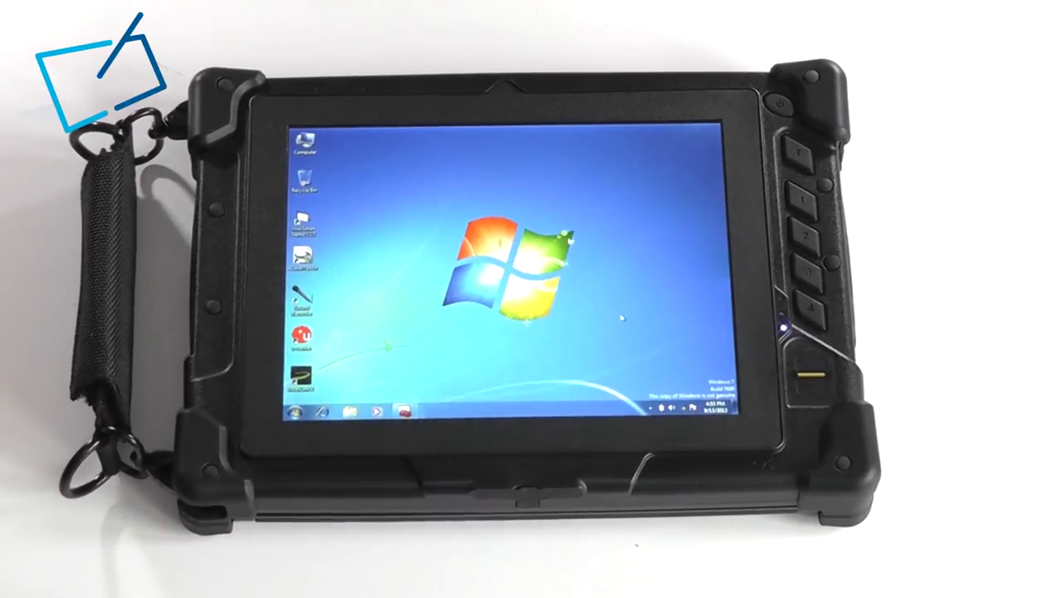